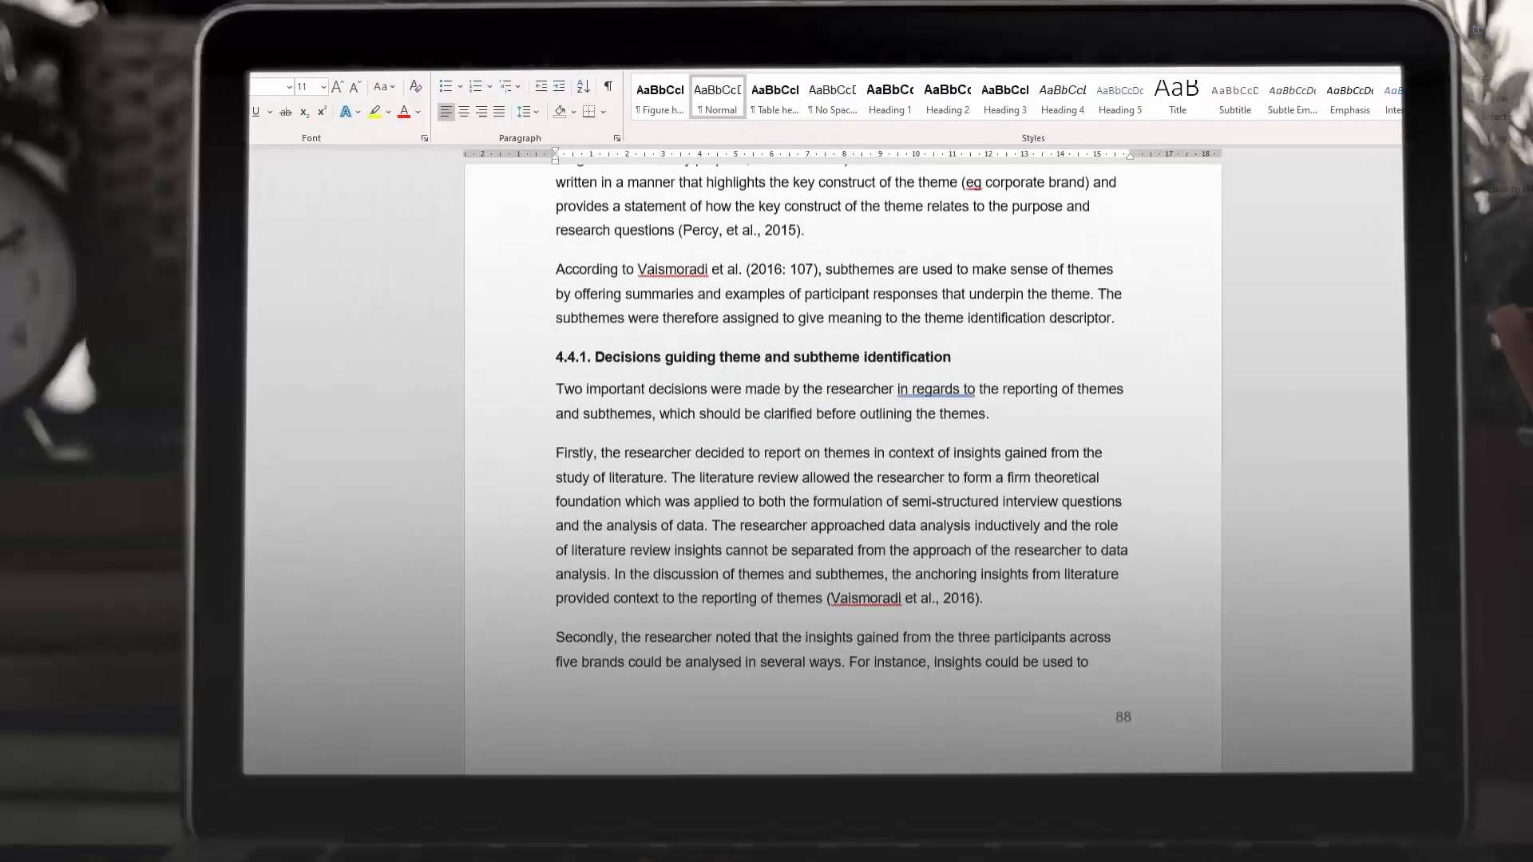
scroll("up", 3)
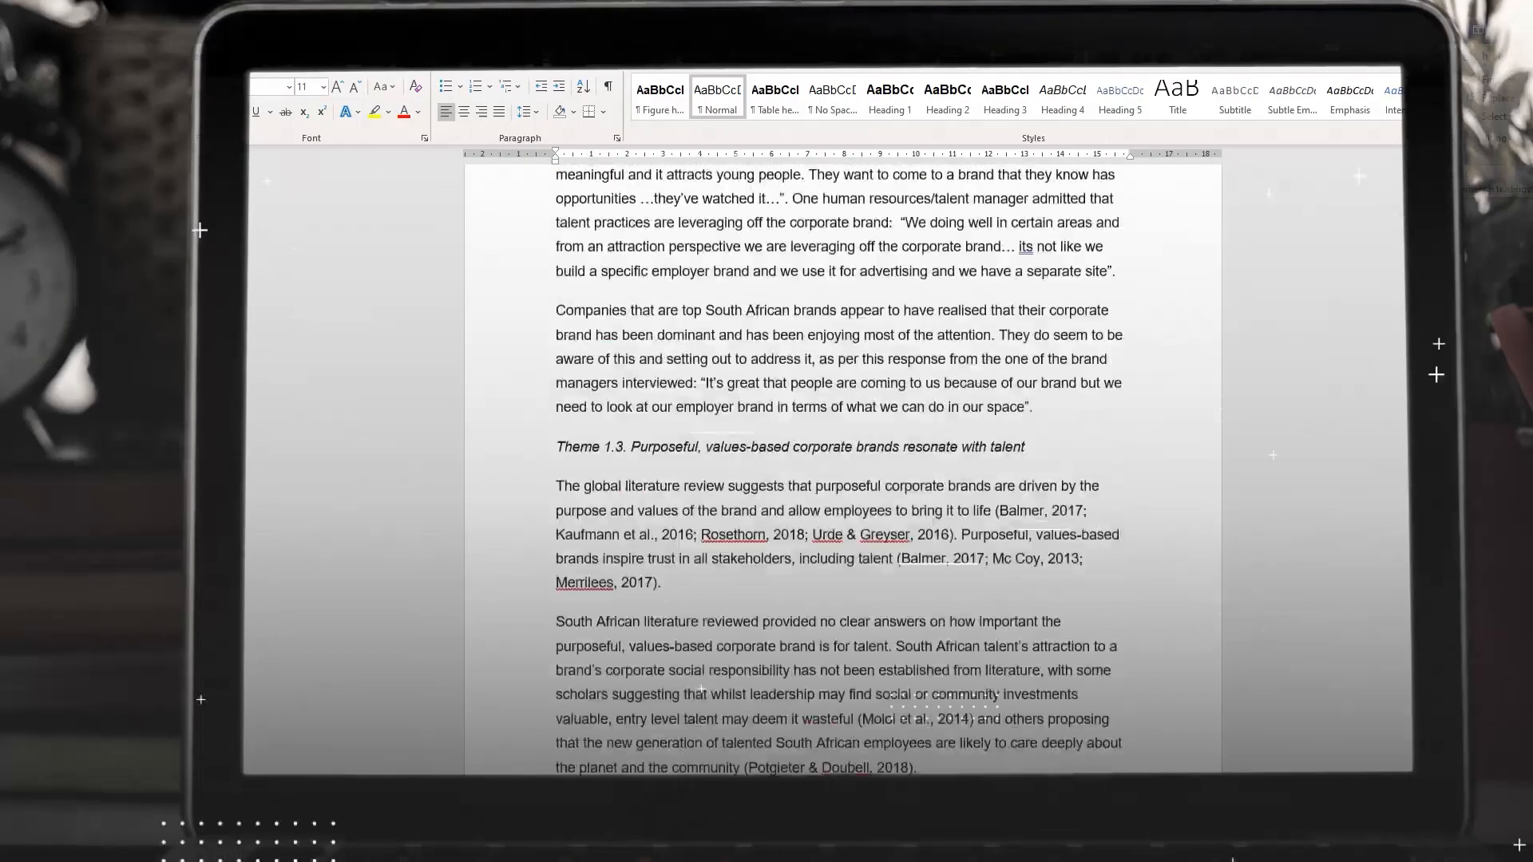
scroll("down", 3)
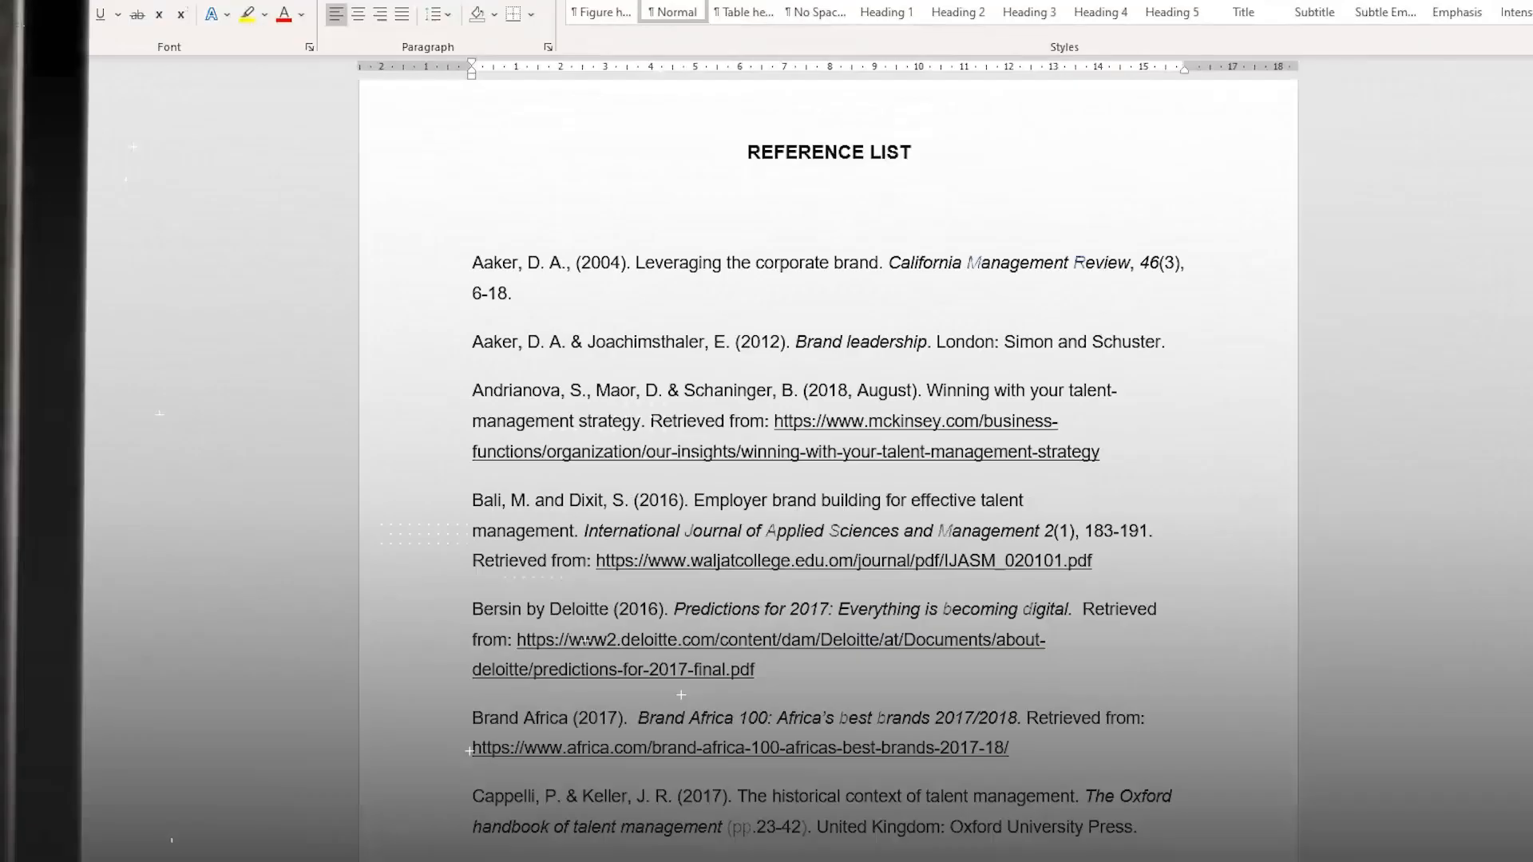
scroll("down", 3)
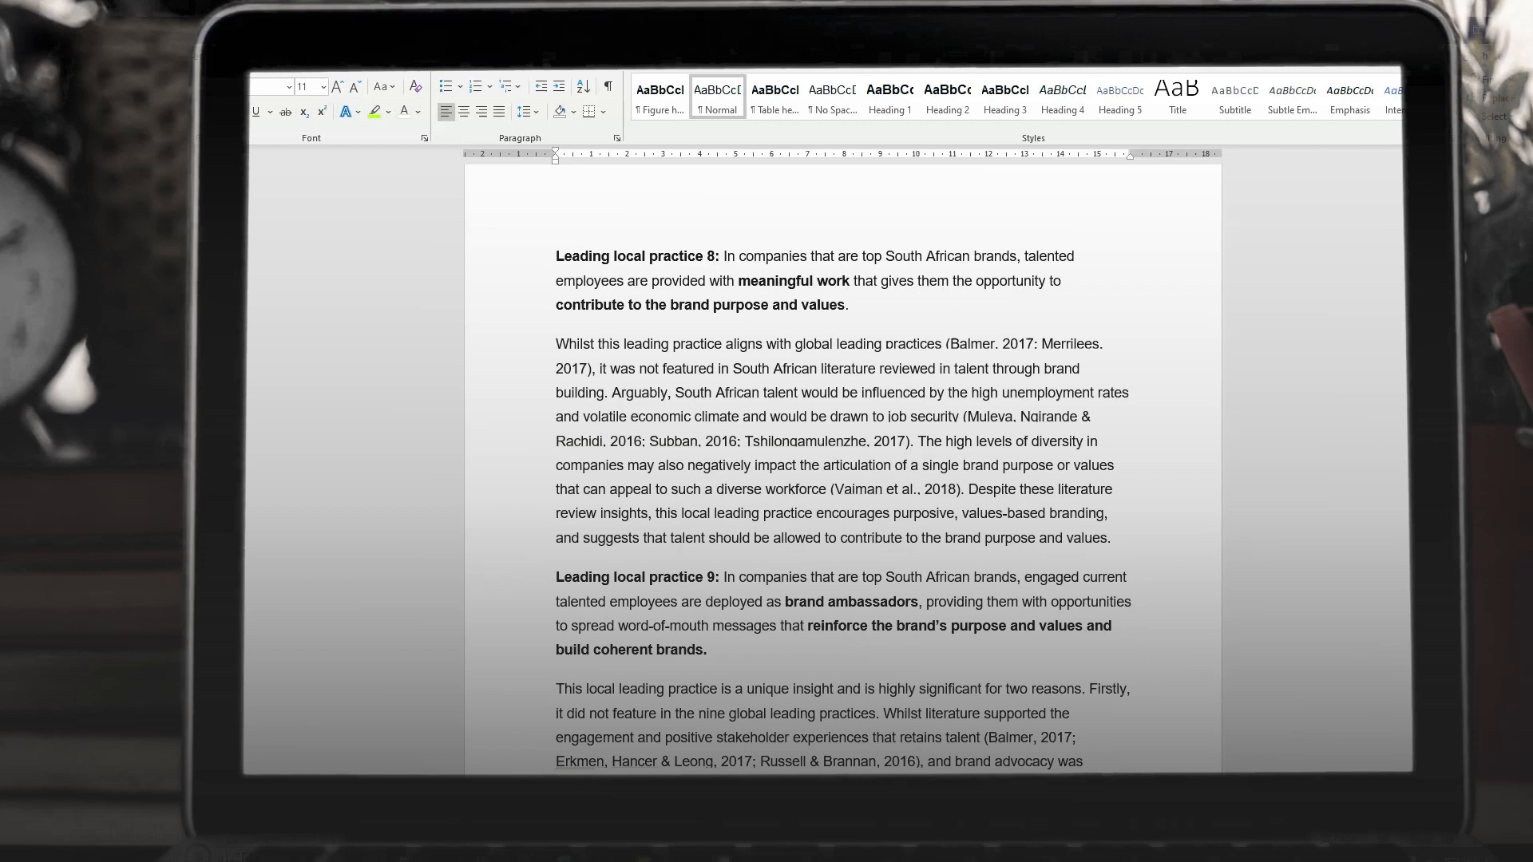
scroll("down", 3)
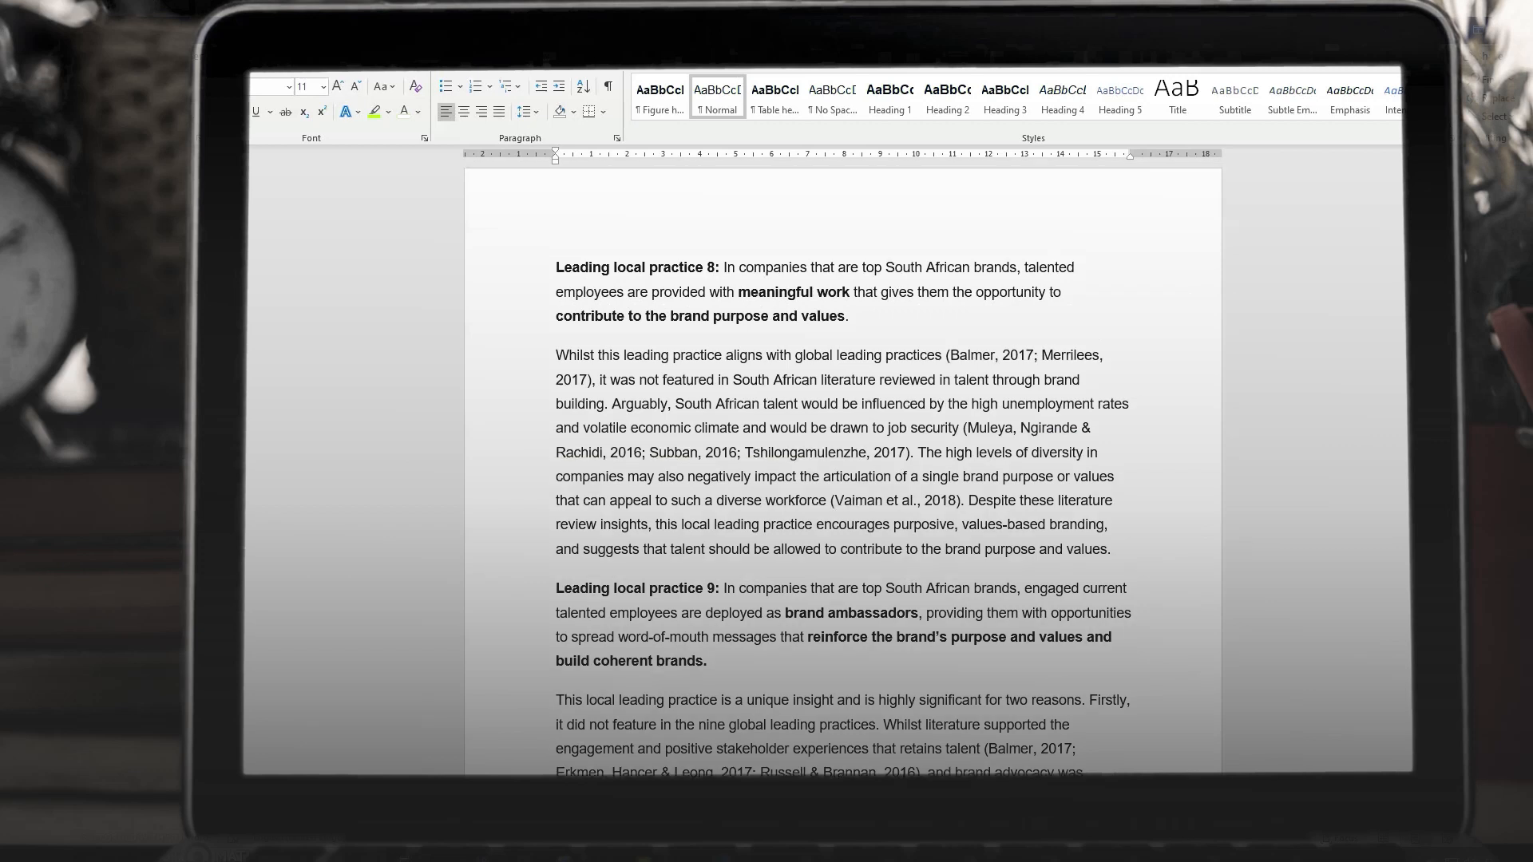
scroll("down", 3)
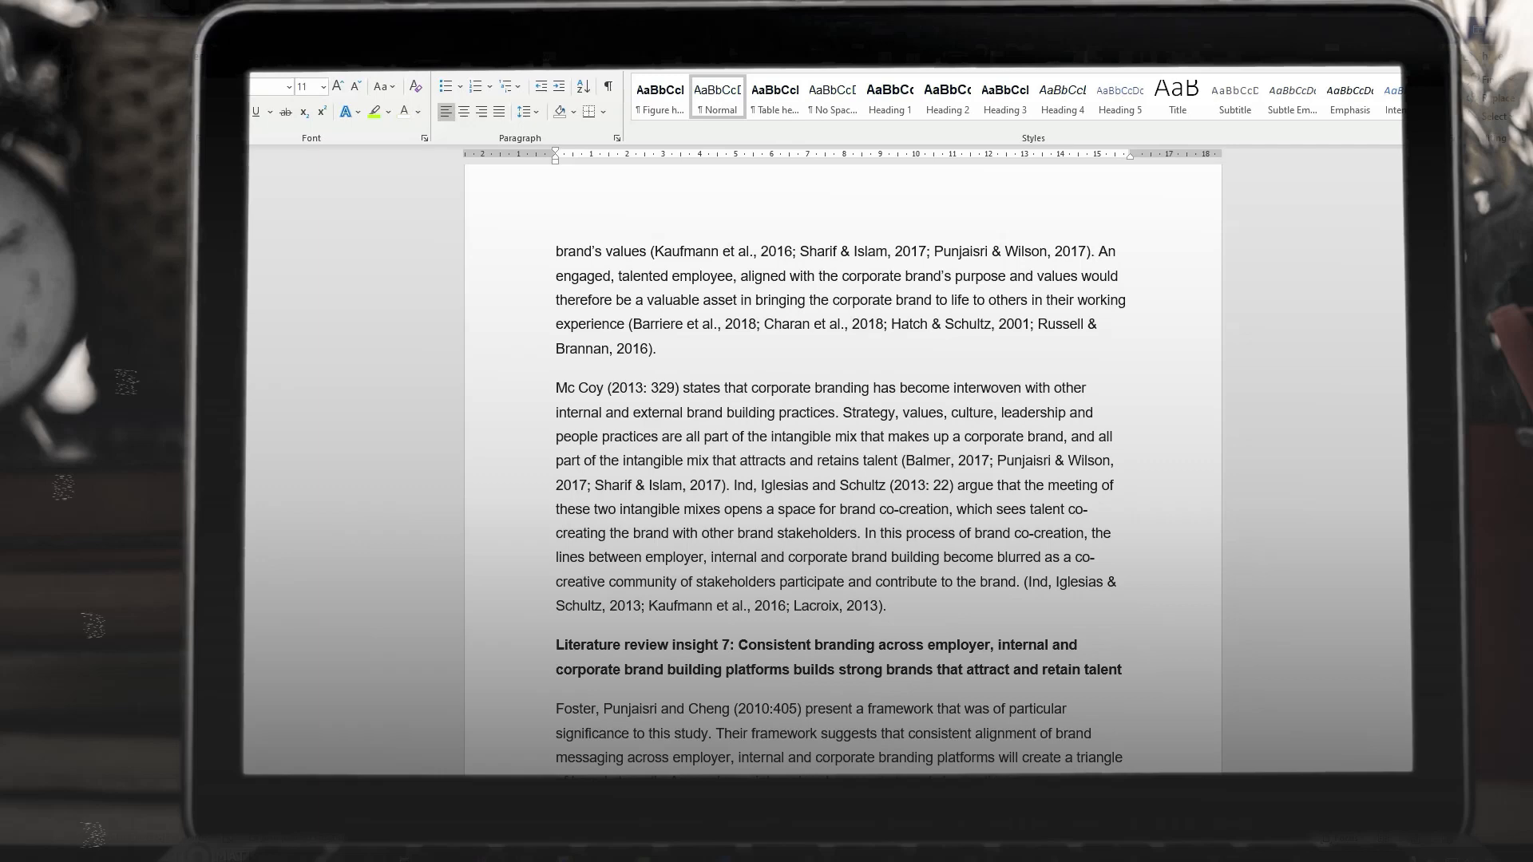
scroll("down", 3)
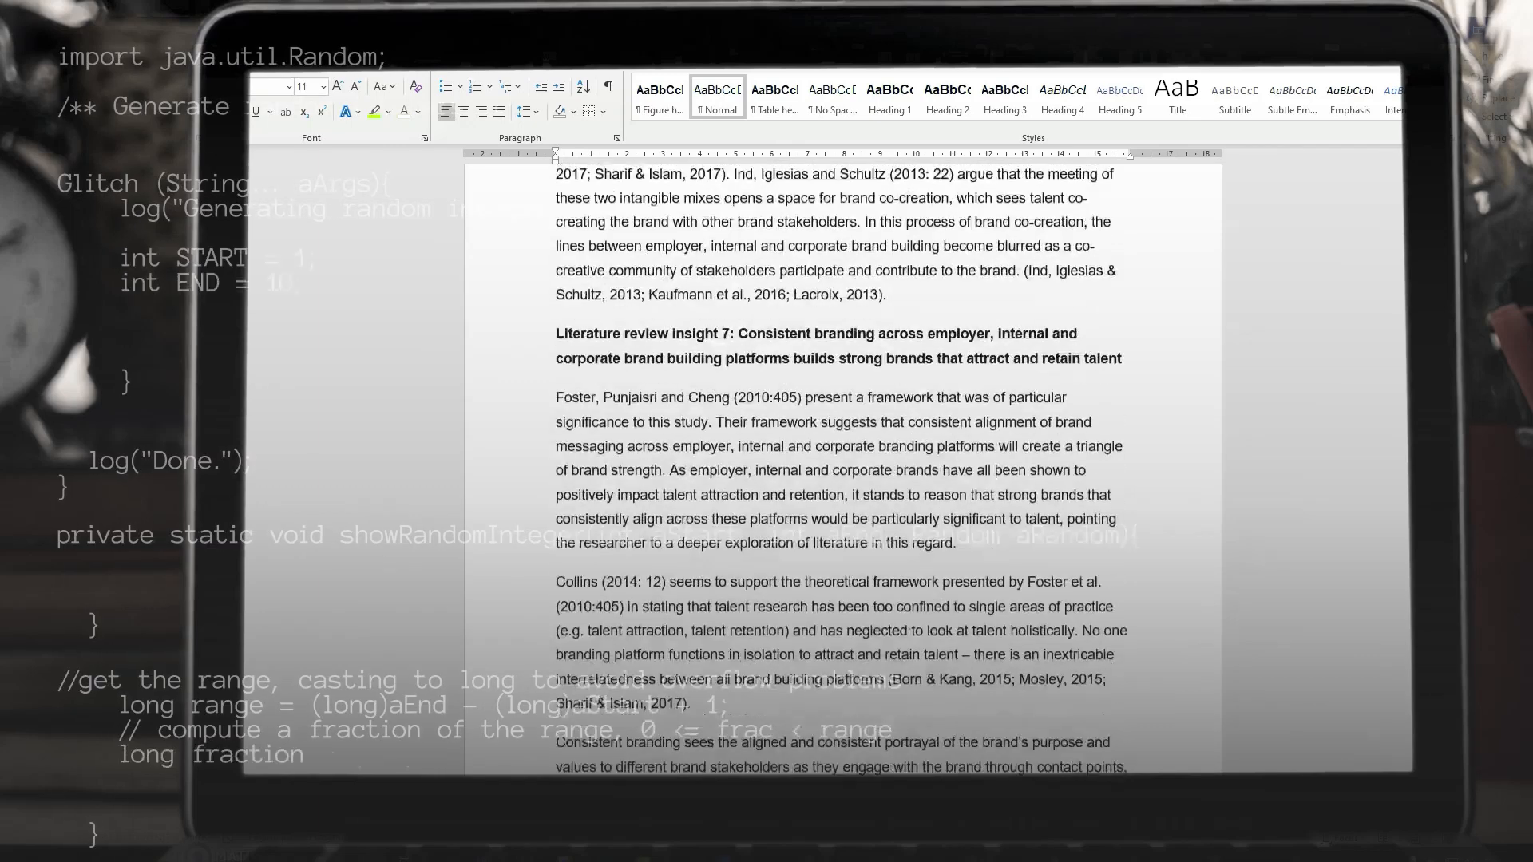
scroll("down", 3)
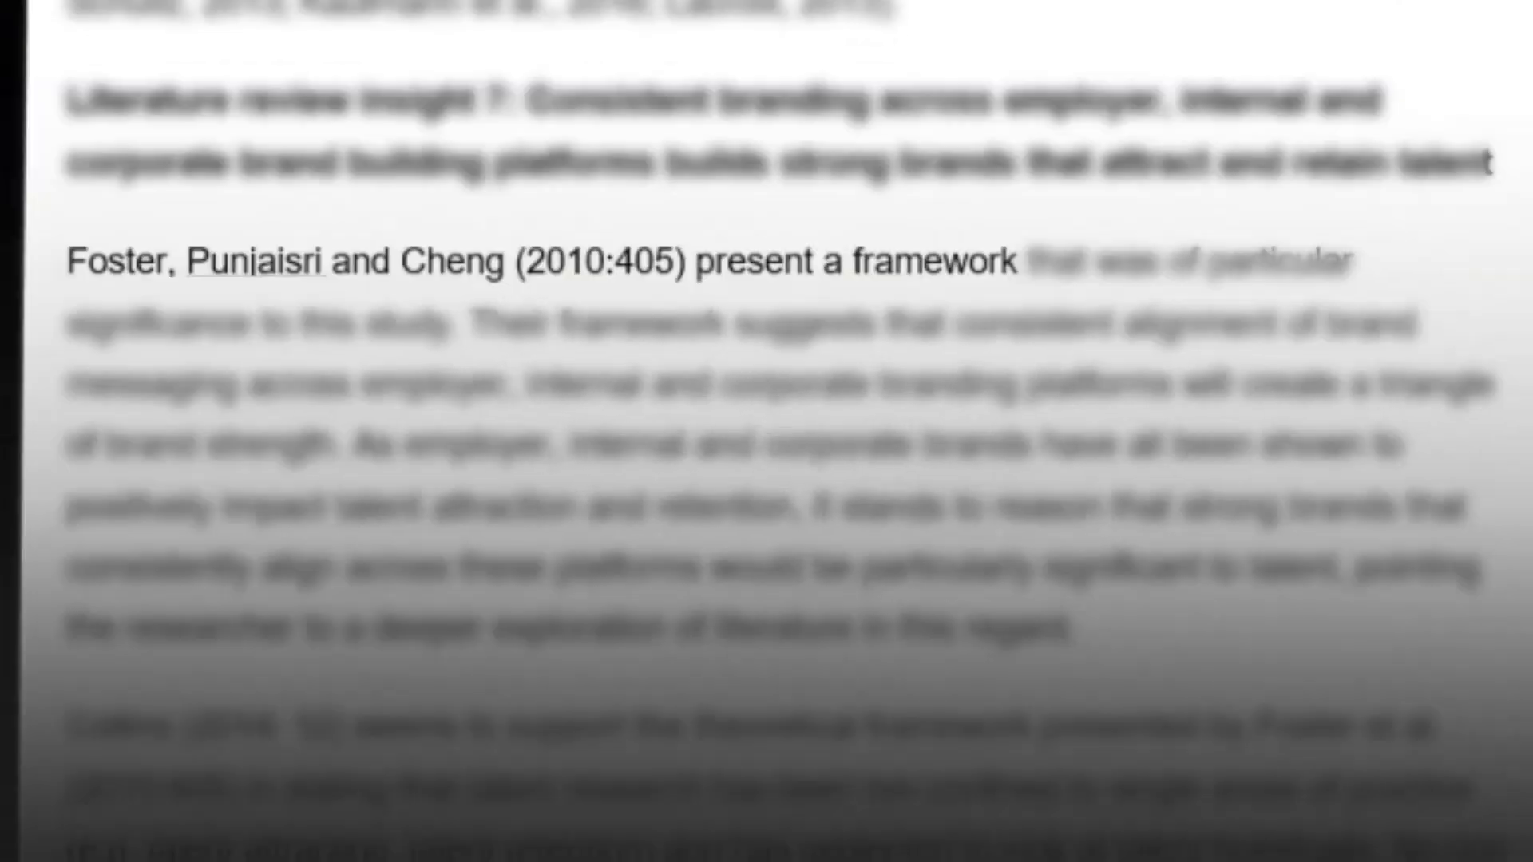
scroll("down", 3)
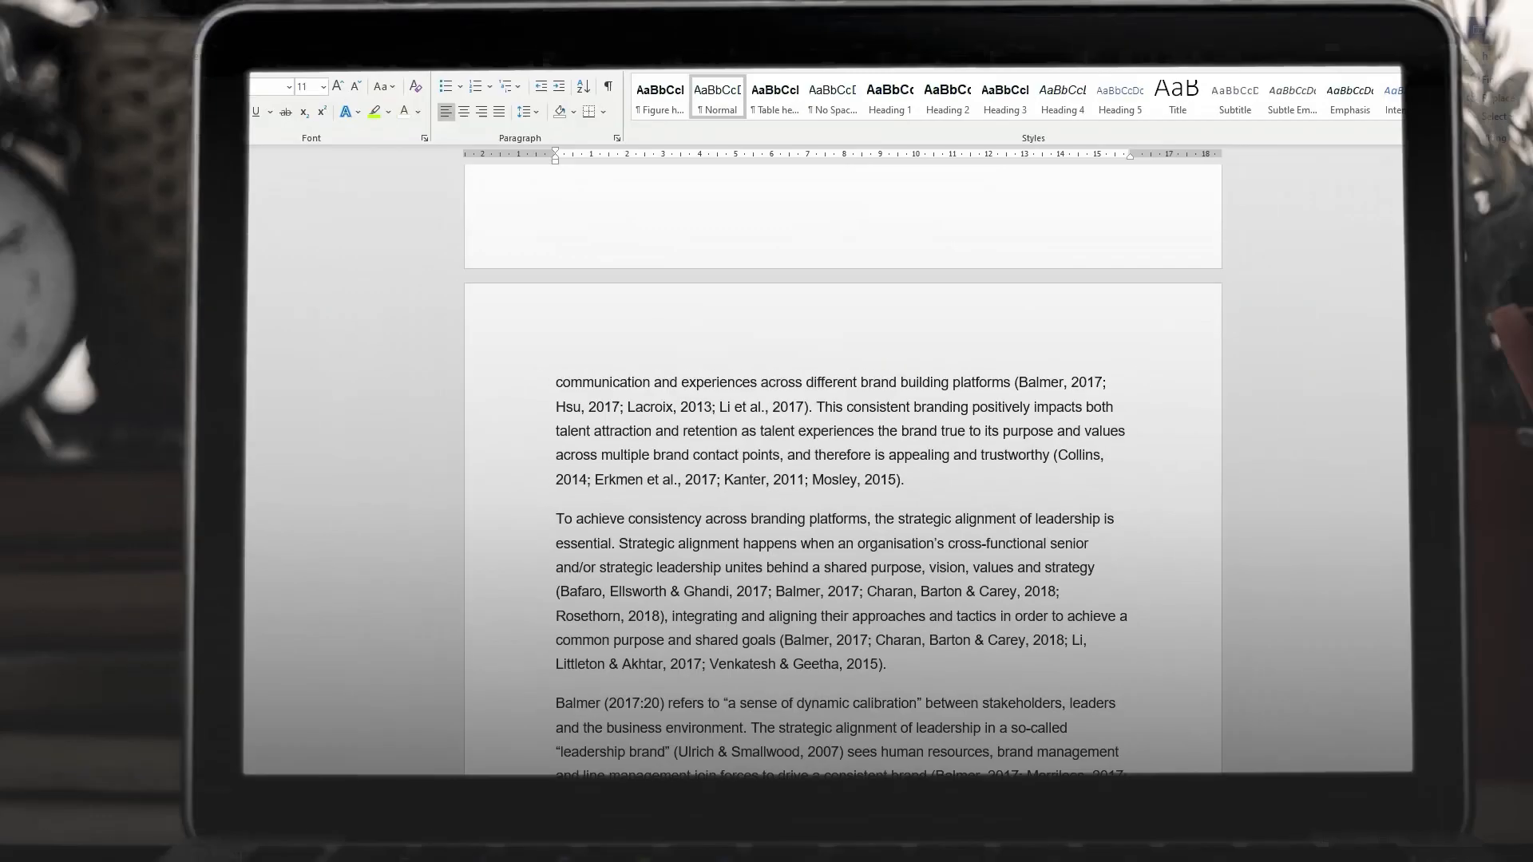
scroll("up", 3)
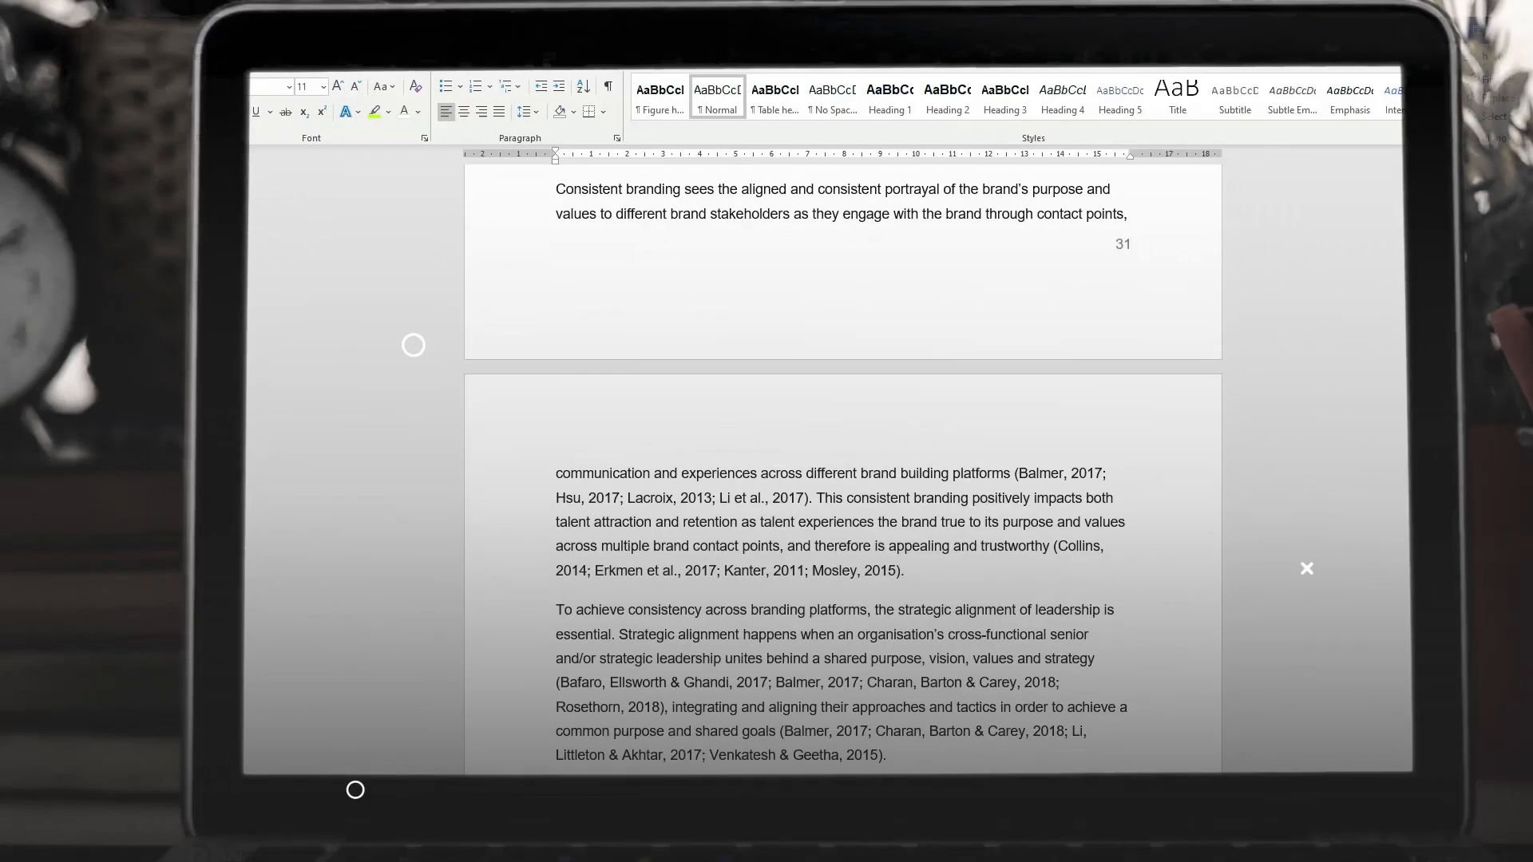
scroll("down", 3)
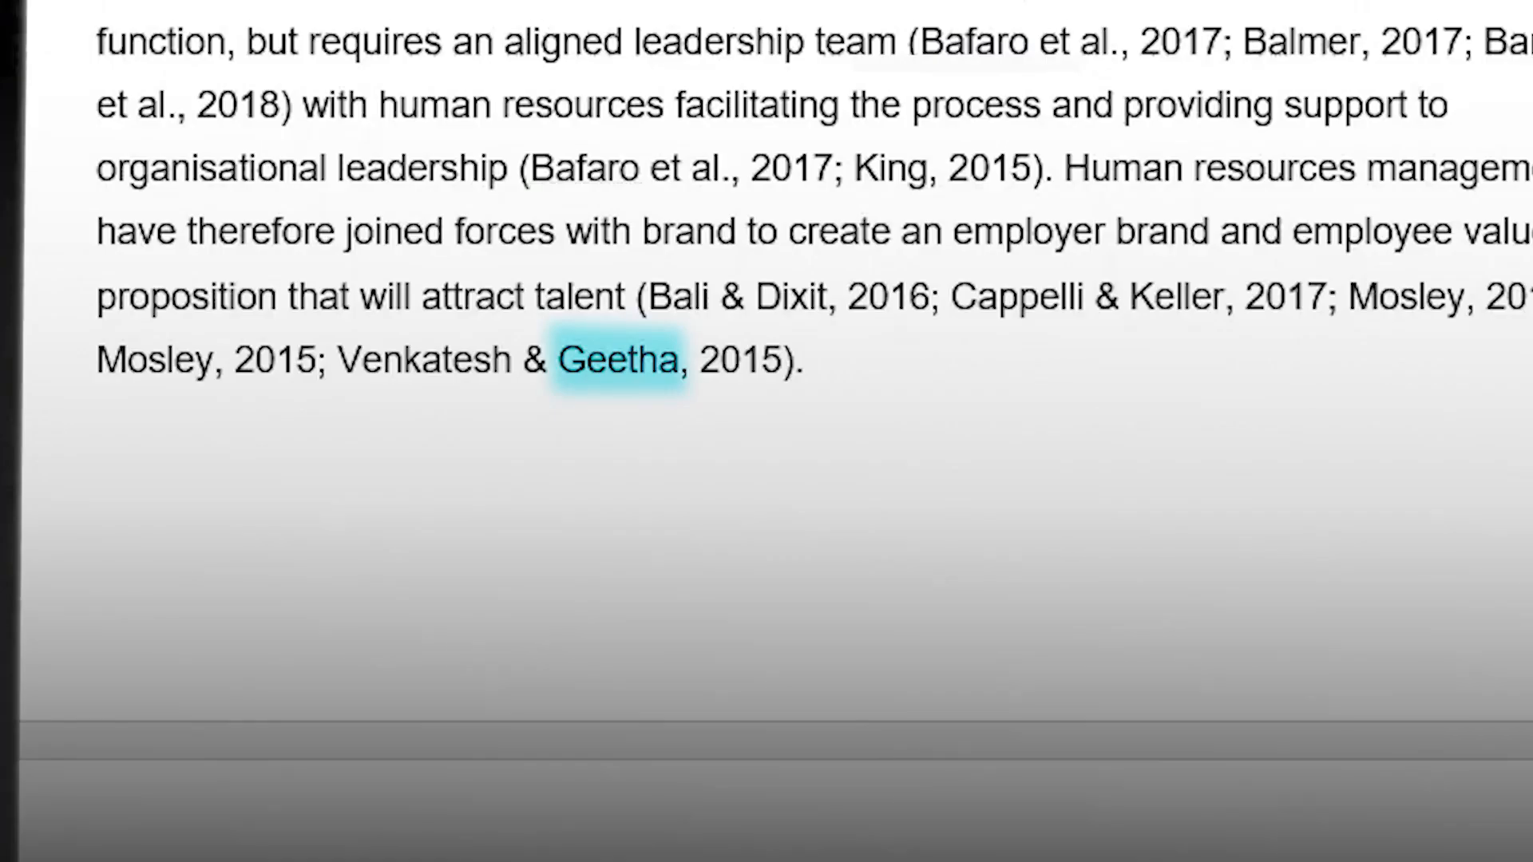
scroll("down", 3)
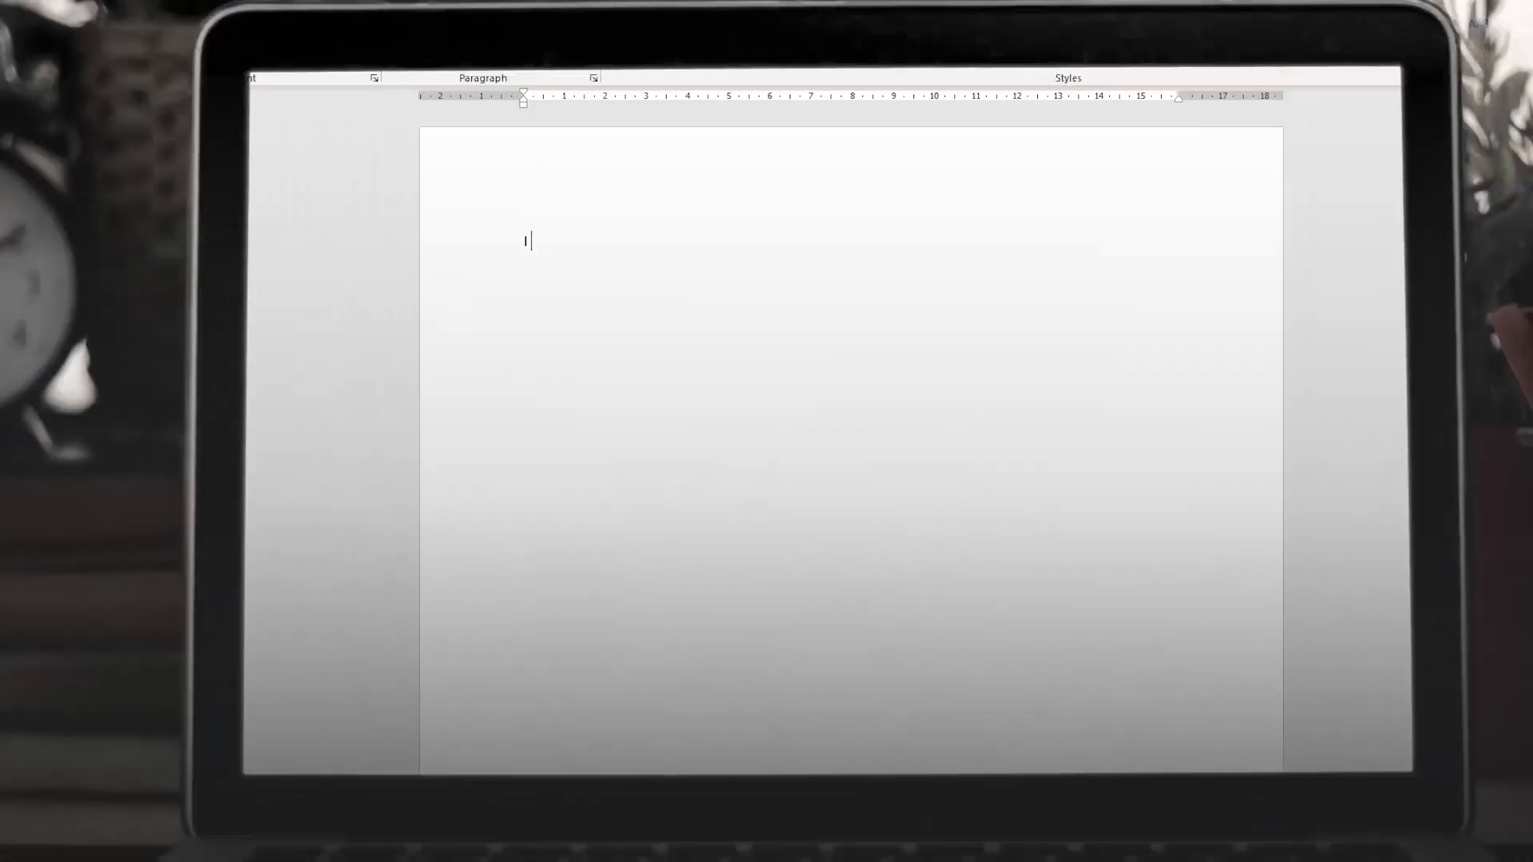
type("I think")
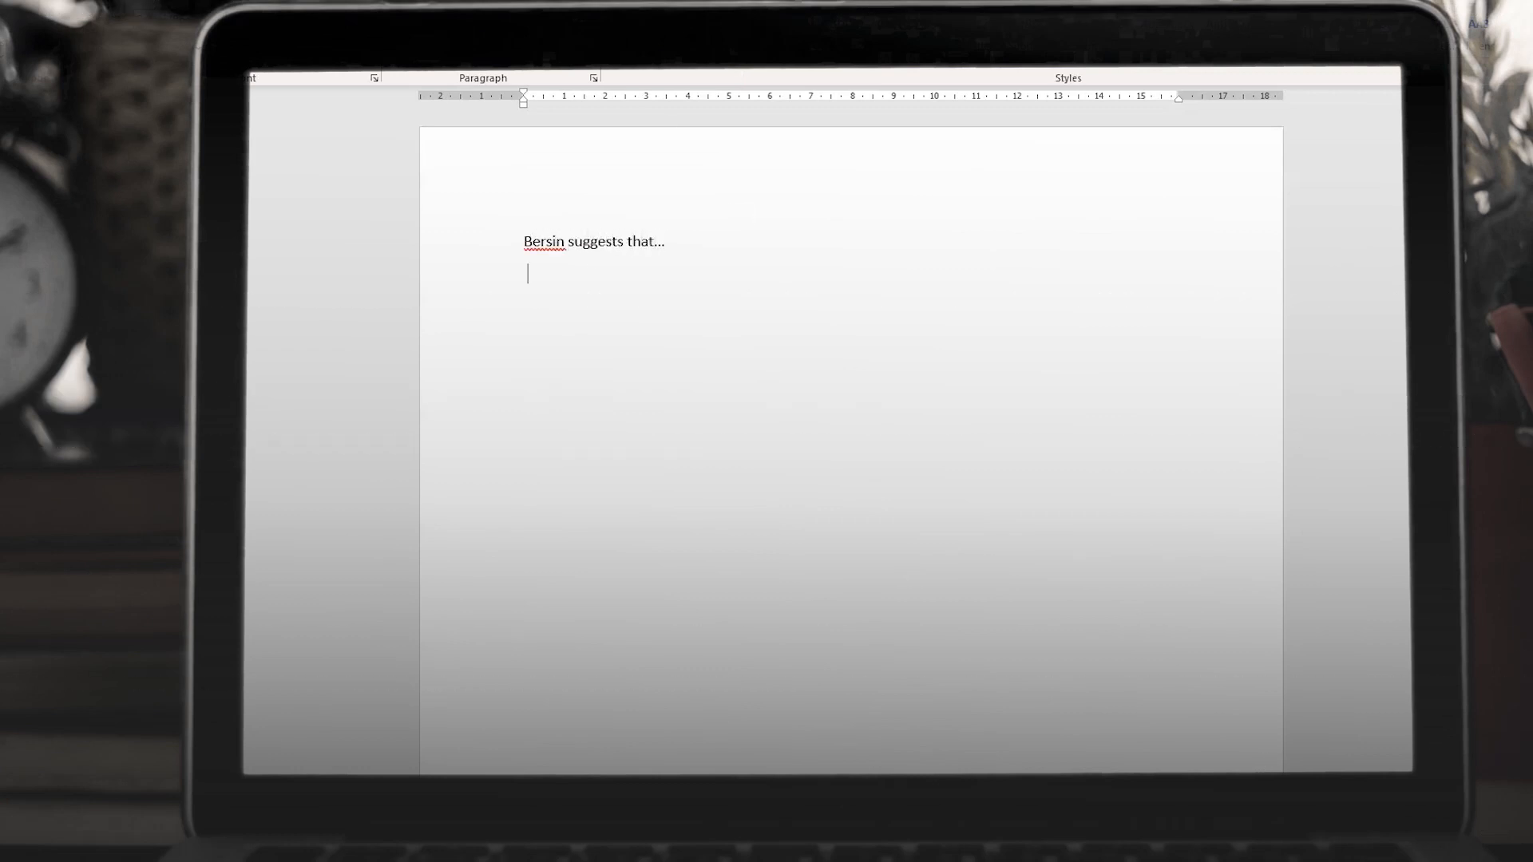
type("I am of the opinion that....")
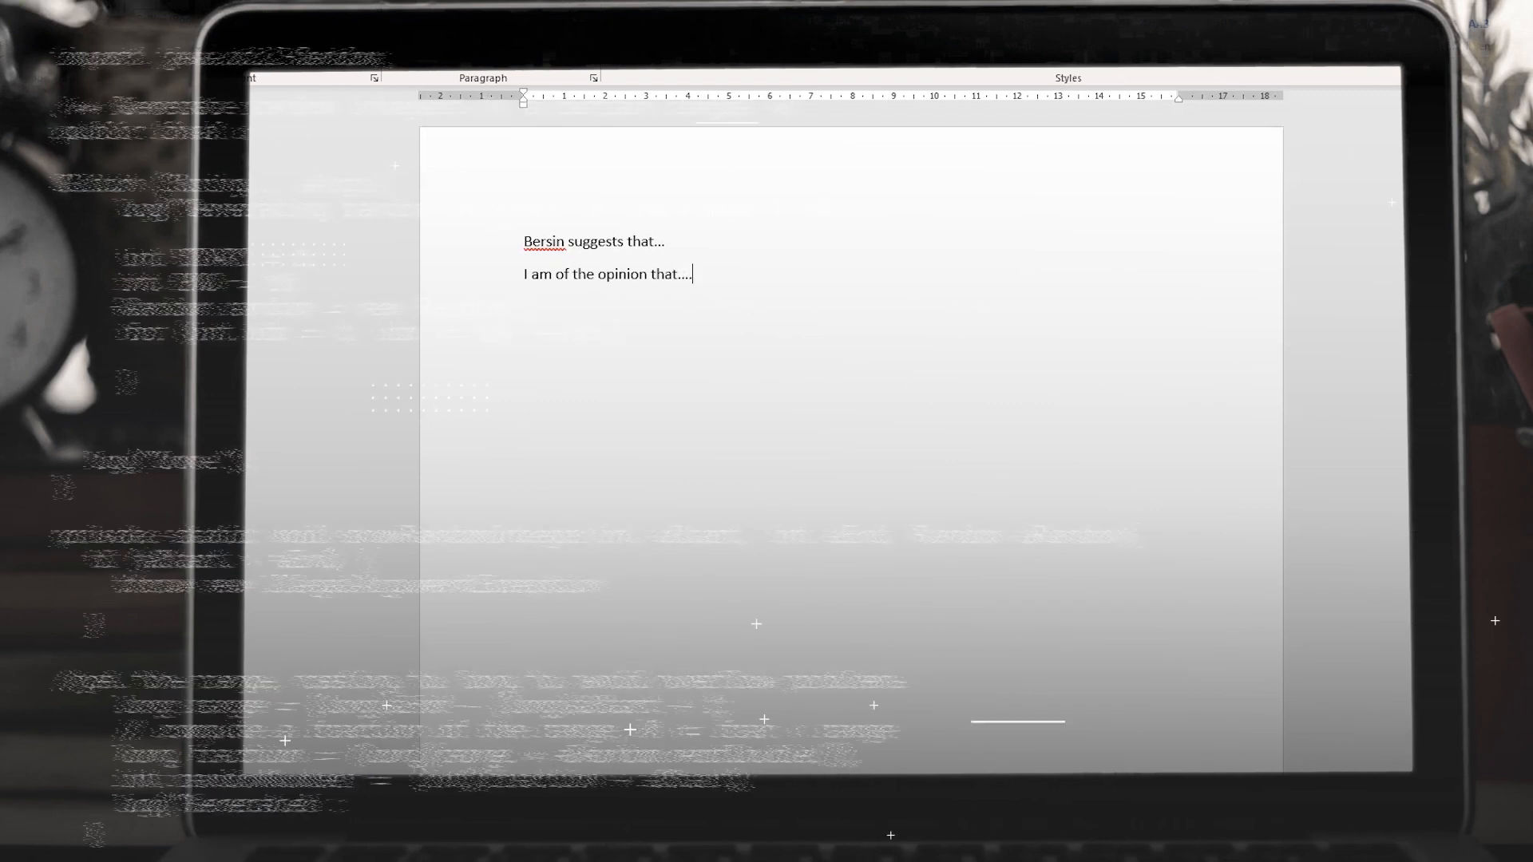